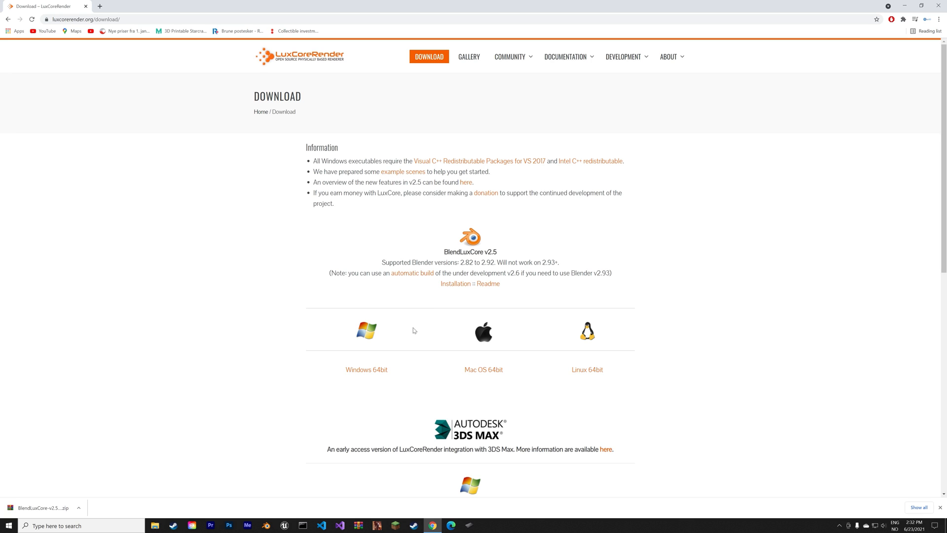
Download the Windows 64-bit BlendLuxCore v2.5 zip from the LuxCoreRender download page
left_click(367, 369)
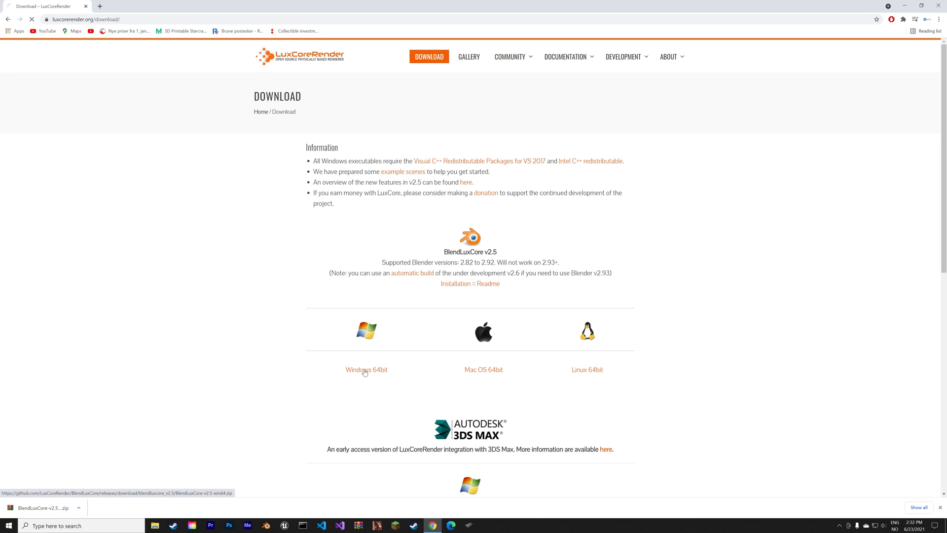
left_click(366, 369)
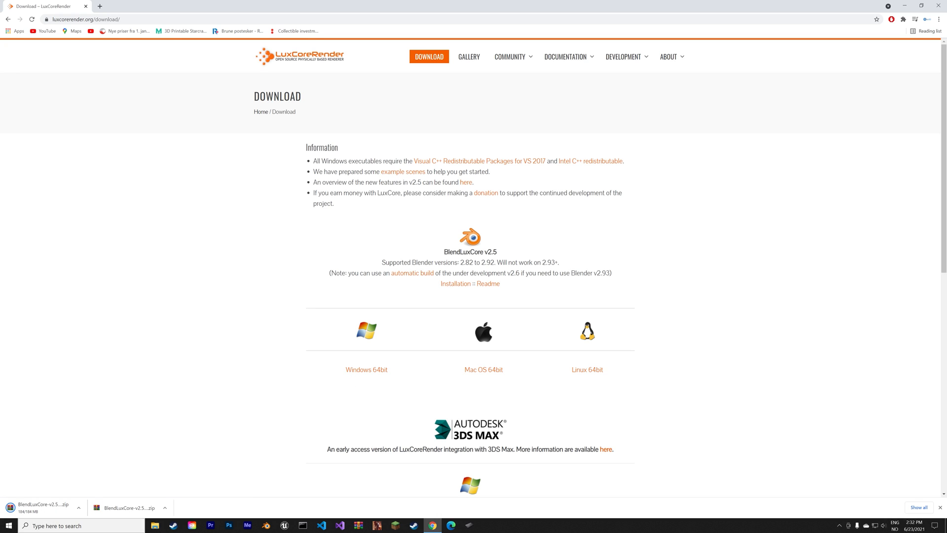
Search the Start menu for 'blender' and launch Blender
type("blender")
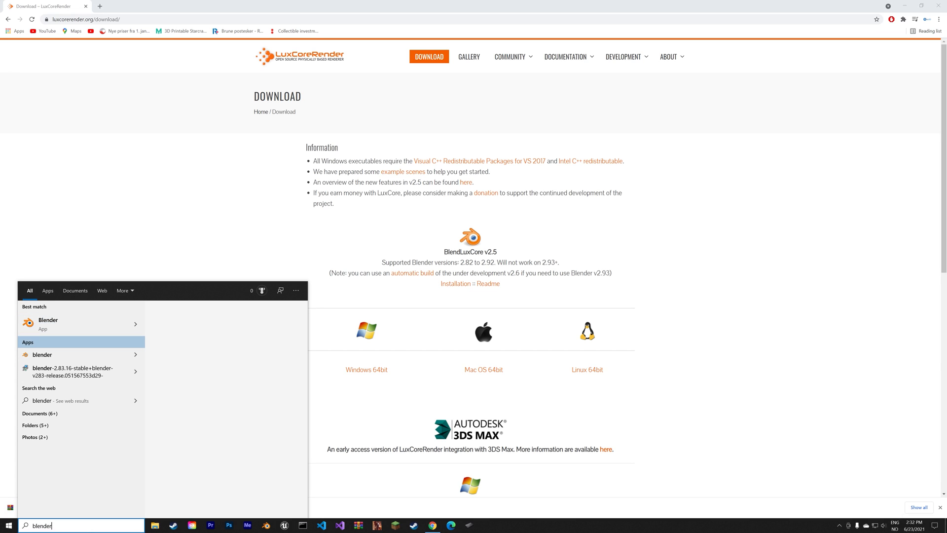
left_click(48, 324)
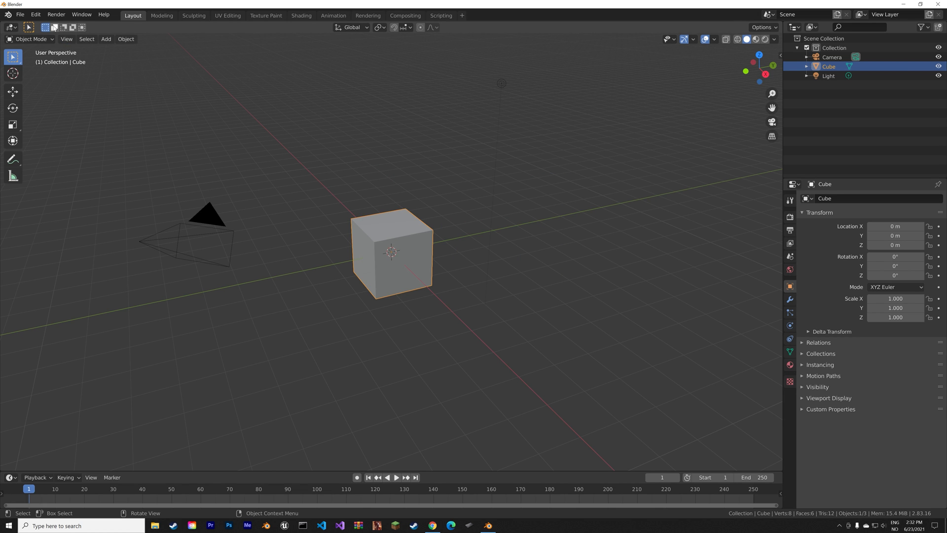
Install the BlendLuxCore zip from Downloads and enable the Render: LuxCore add-on
left_click(35, 14)
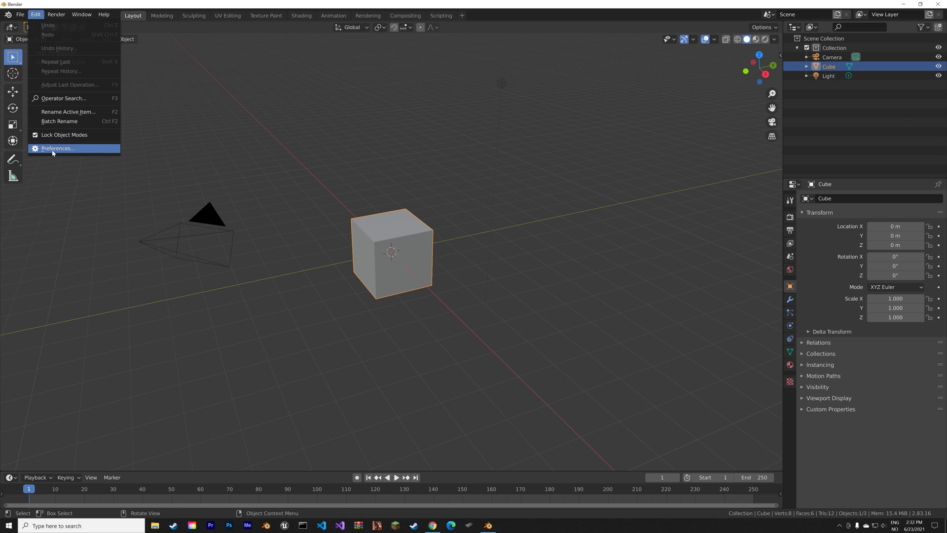
left_click(57, 149)
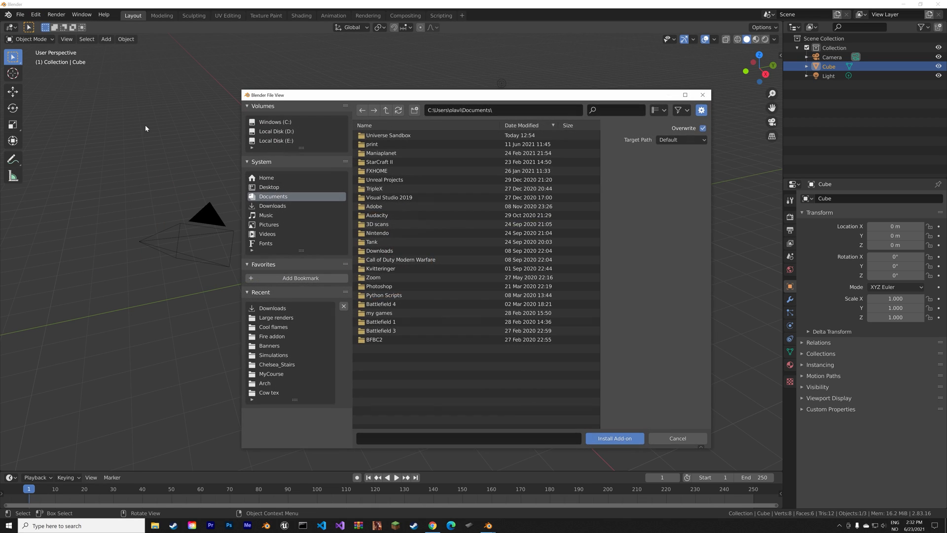
left_click(272, 205)
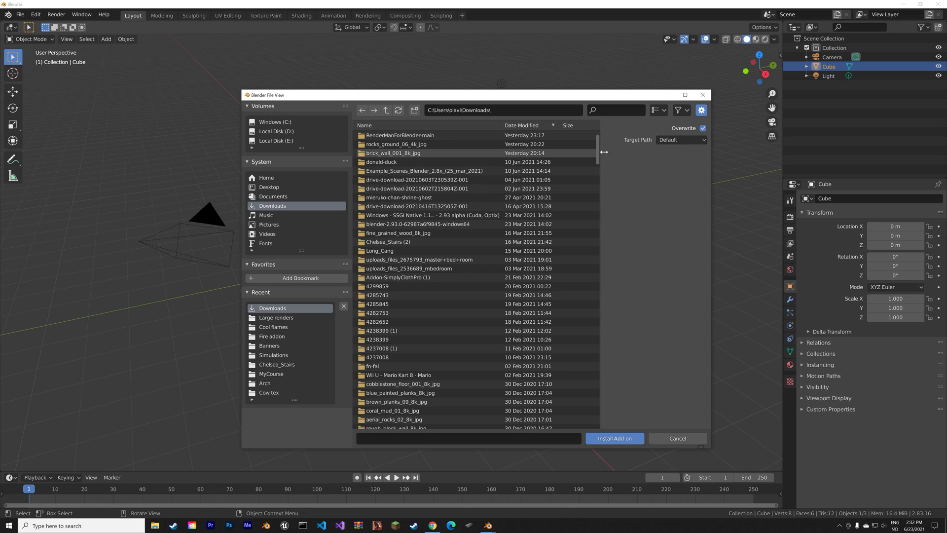
scroll("down", 3)
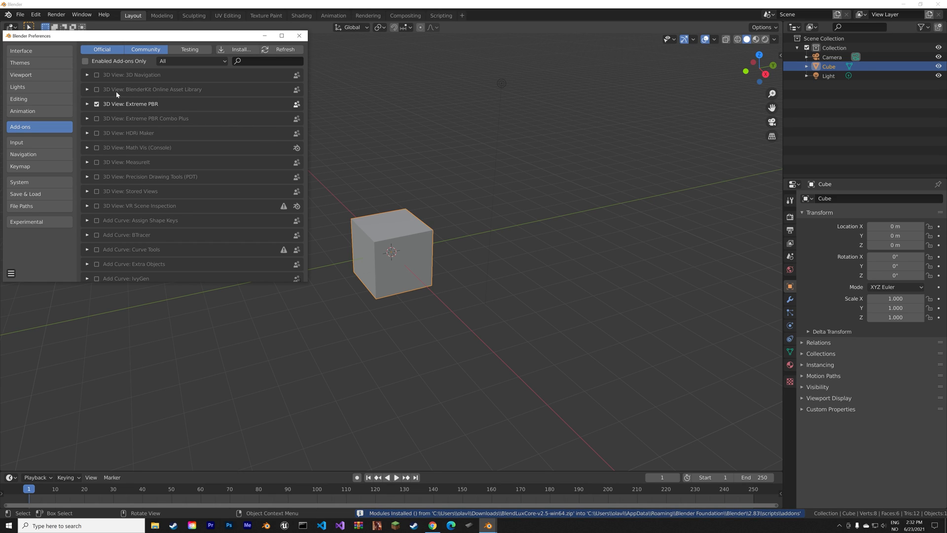
left_click(269, 61)
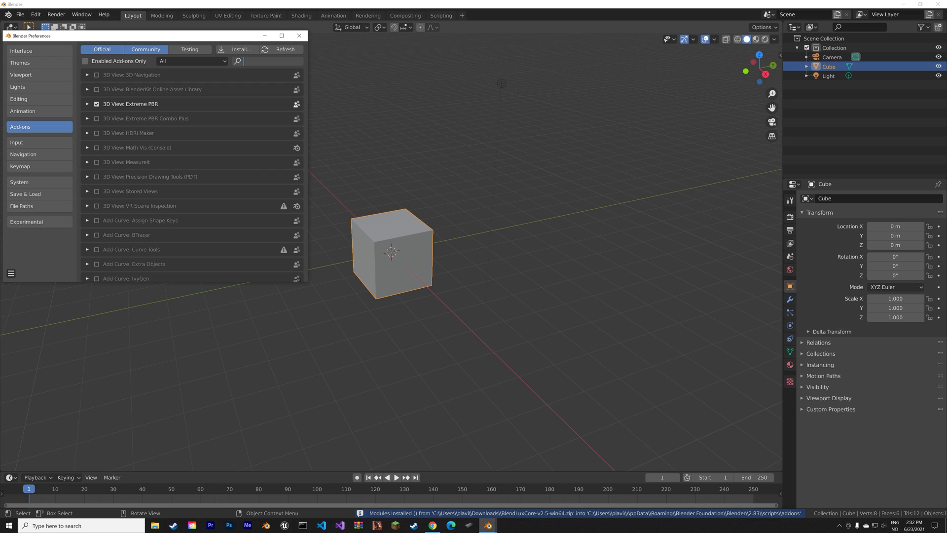
type("lux")
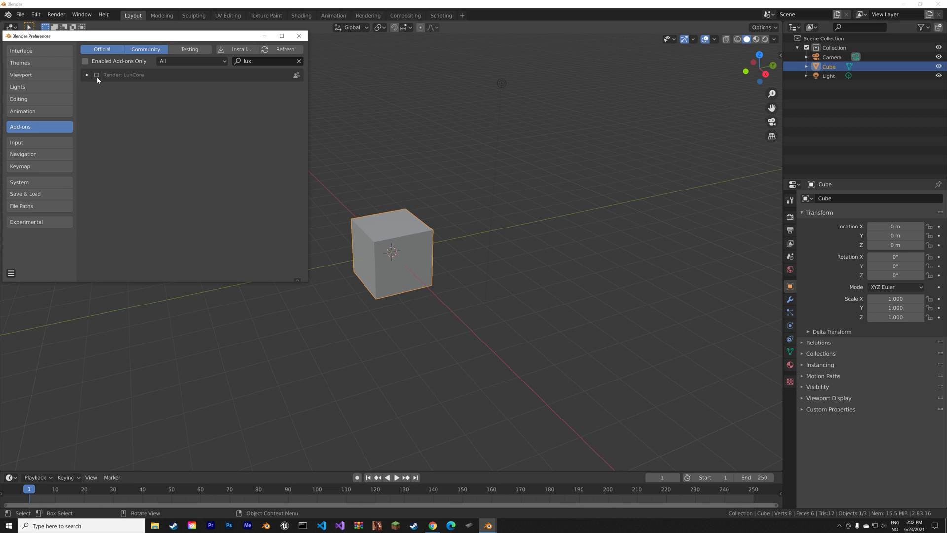
left_click(299, 35)
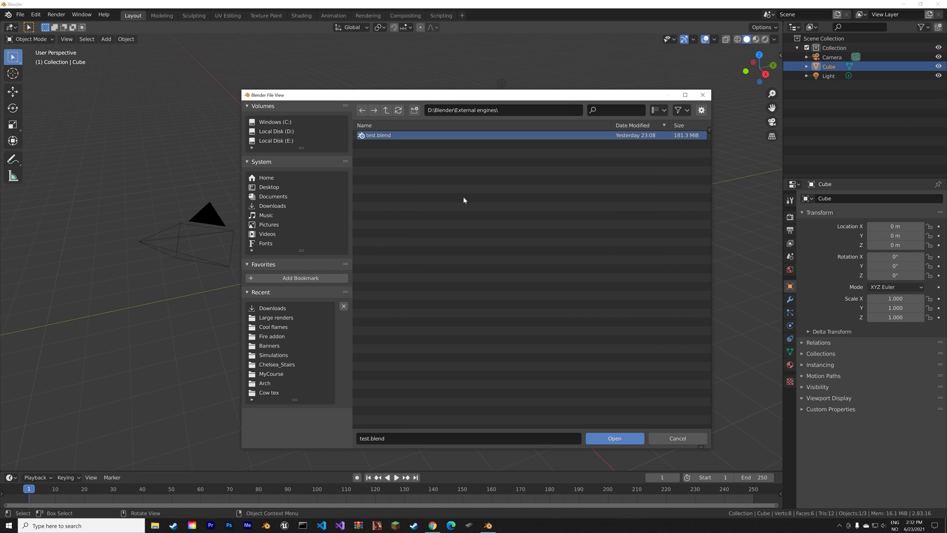
Open the test.blend motorcycle scene and render an image with Cycles
left_click(614, 439)
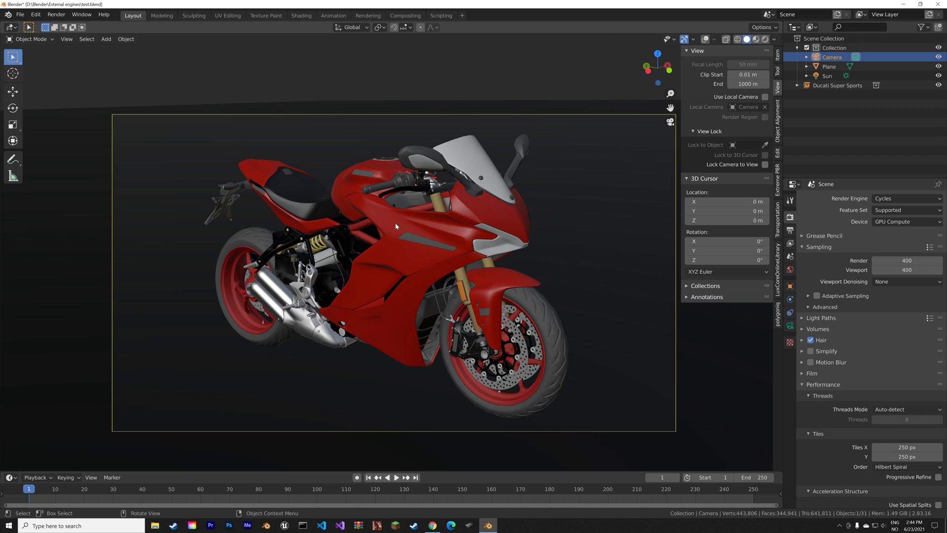
left_click(56, 15)
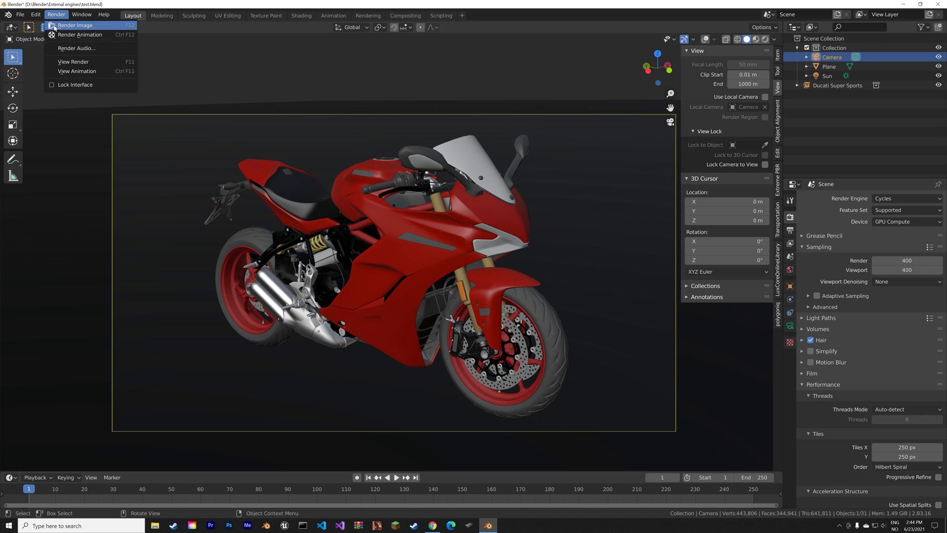
left_click(75, 24)
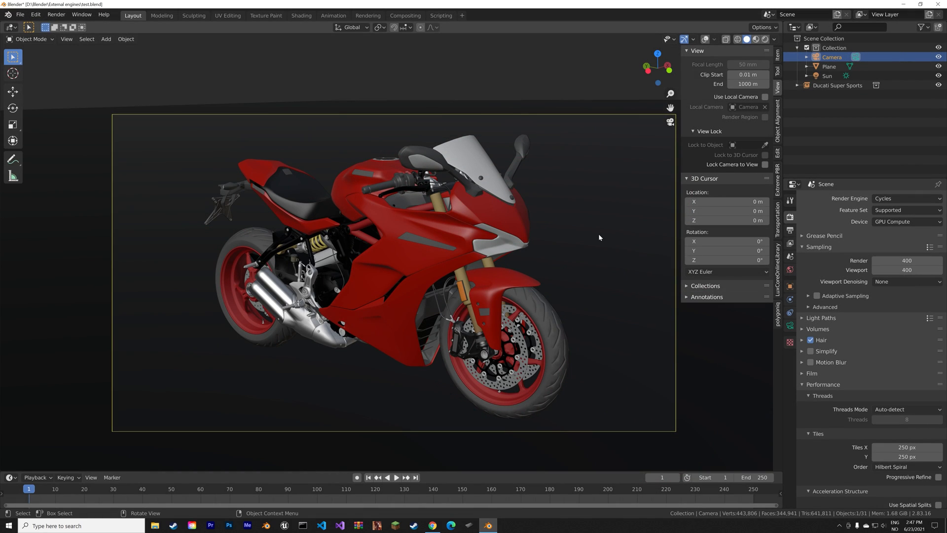
Change the motorcycle scene's render engine from Cycles to LuxCore
left_click(906, 198)
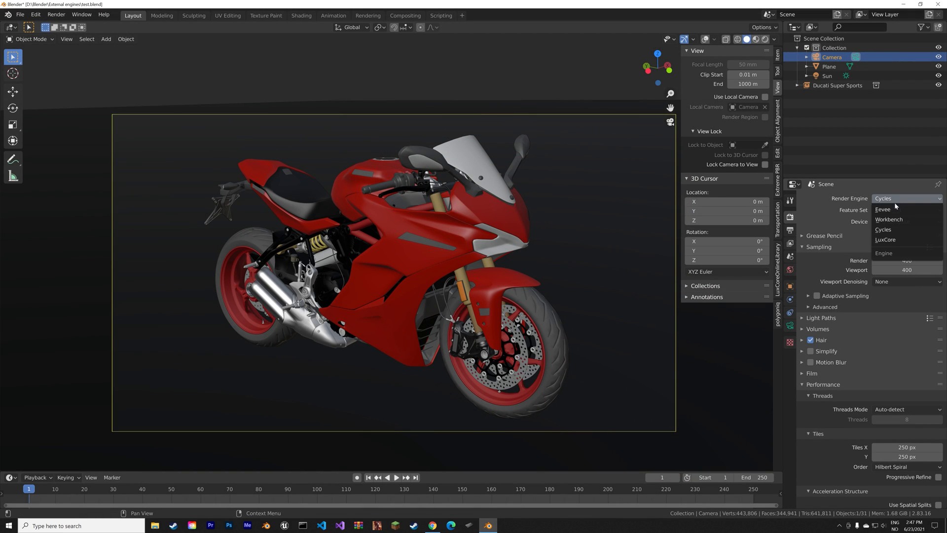
left_click(885, 240)
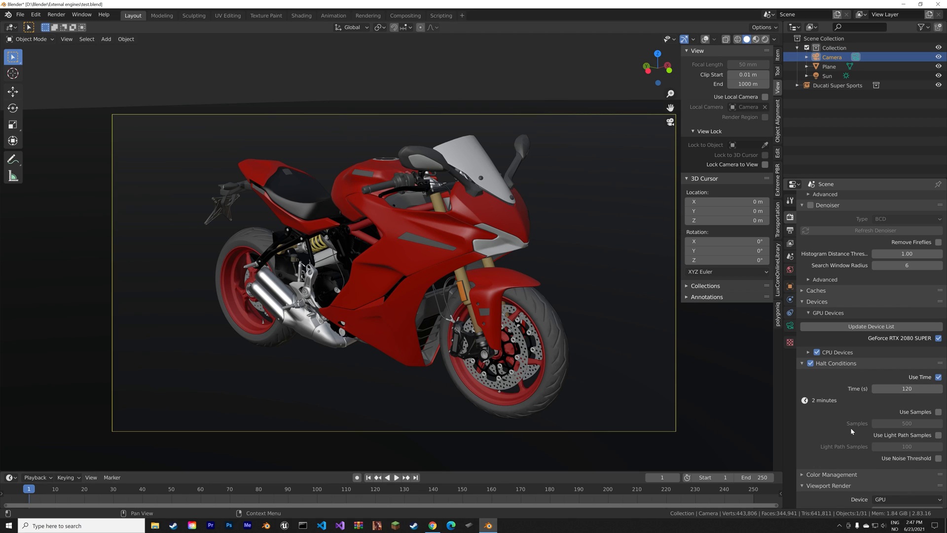
mouse_move(859, 422)
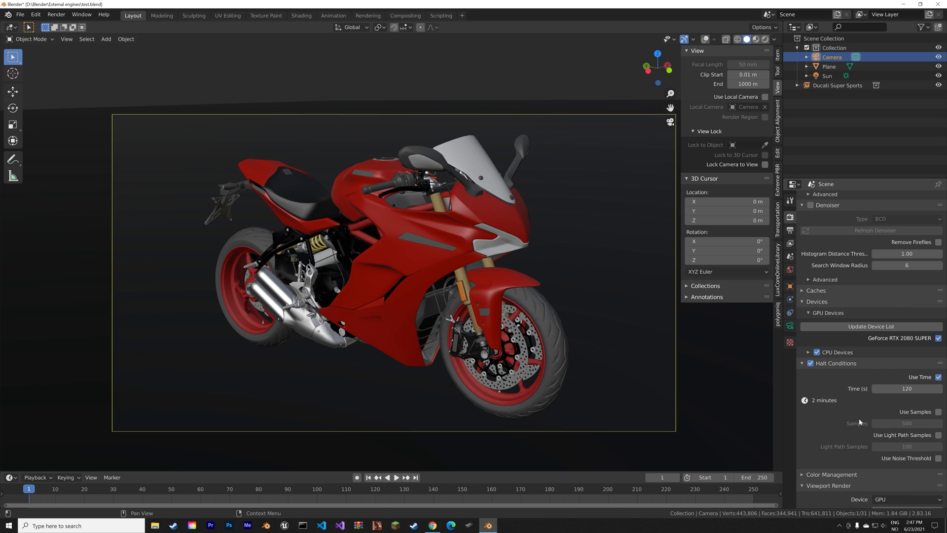
mouse_move(907, 388)
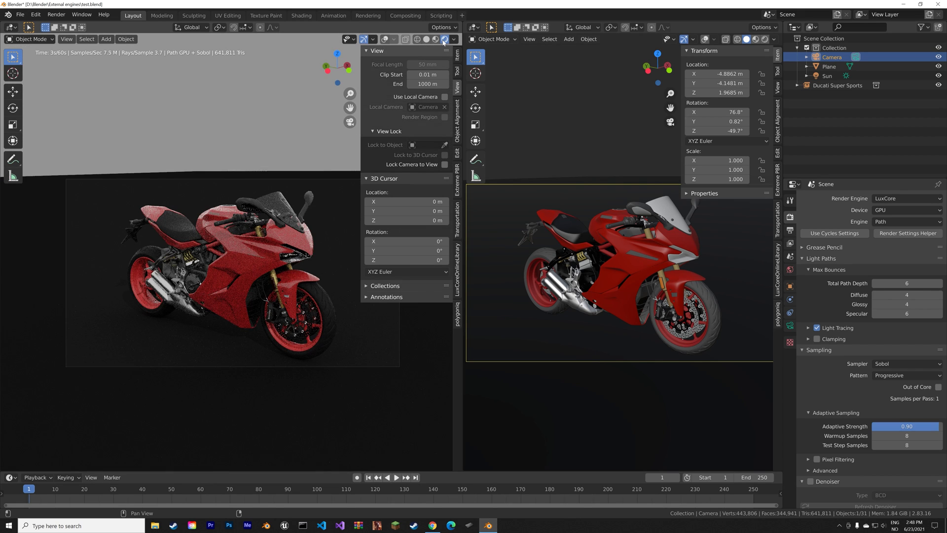
Show the ground plane's Matte Material nodes in a Node Editor and open its material settings
left_click(471, 27)
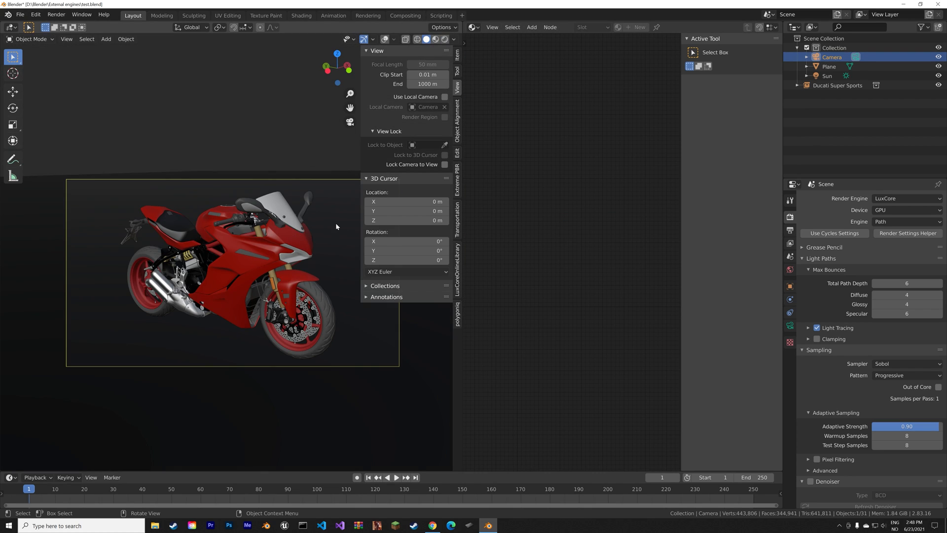
left_click(828, 66)
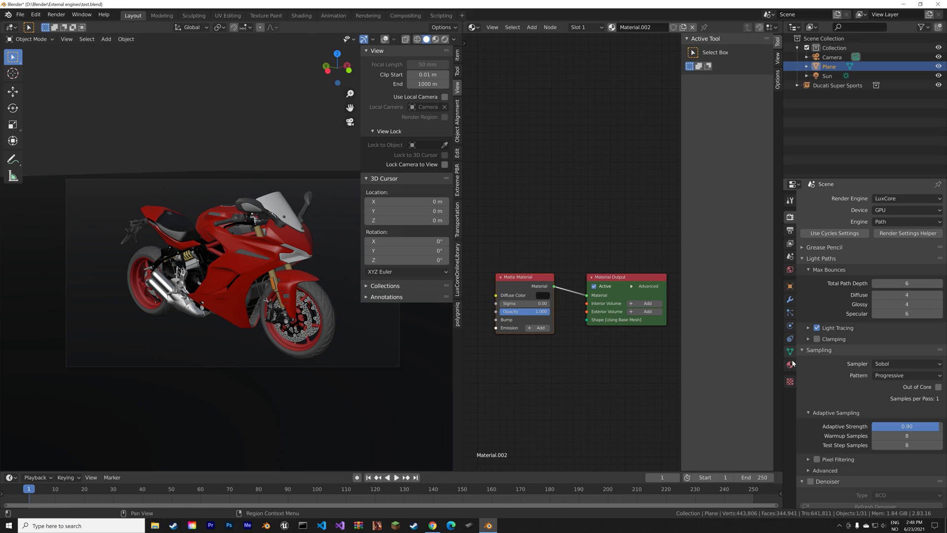
left_click(790, 365)
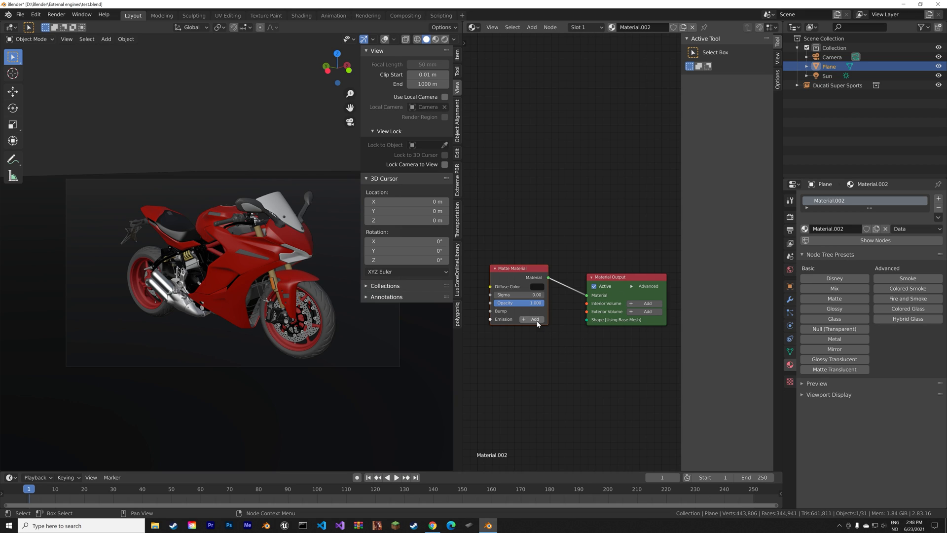
mouse_move(191, 189)
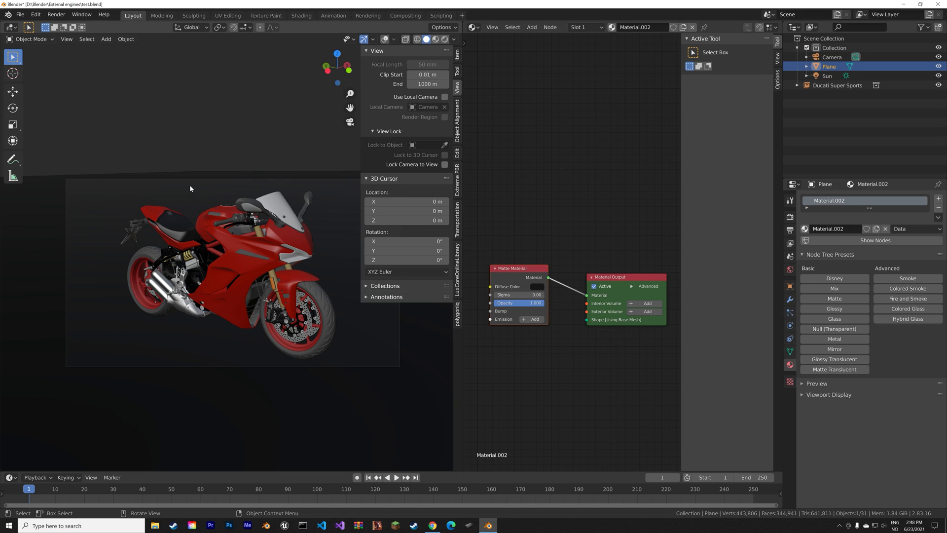
left_click(56, 14)
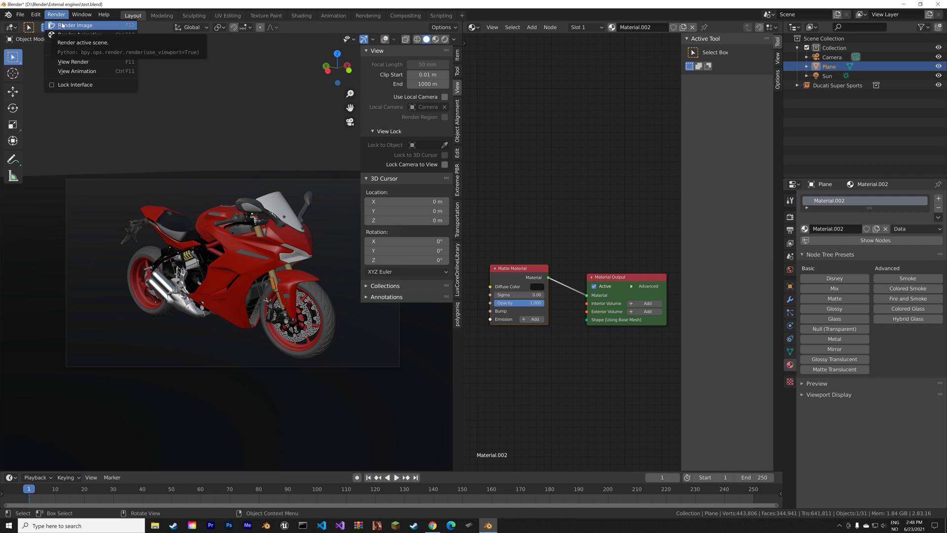
Render an image of the motorcycle with LuxCore
left_click(75, 25)
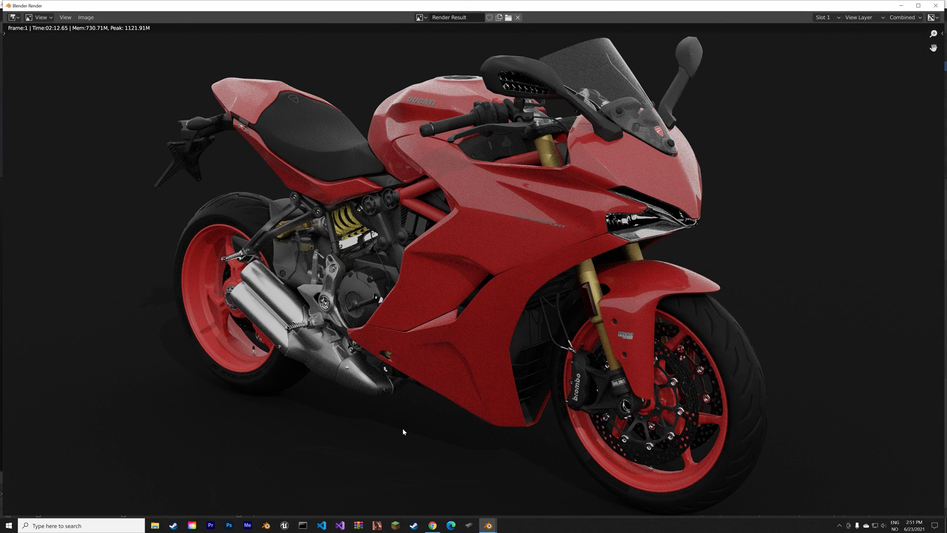
mouse_move(907, 62)
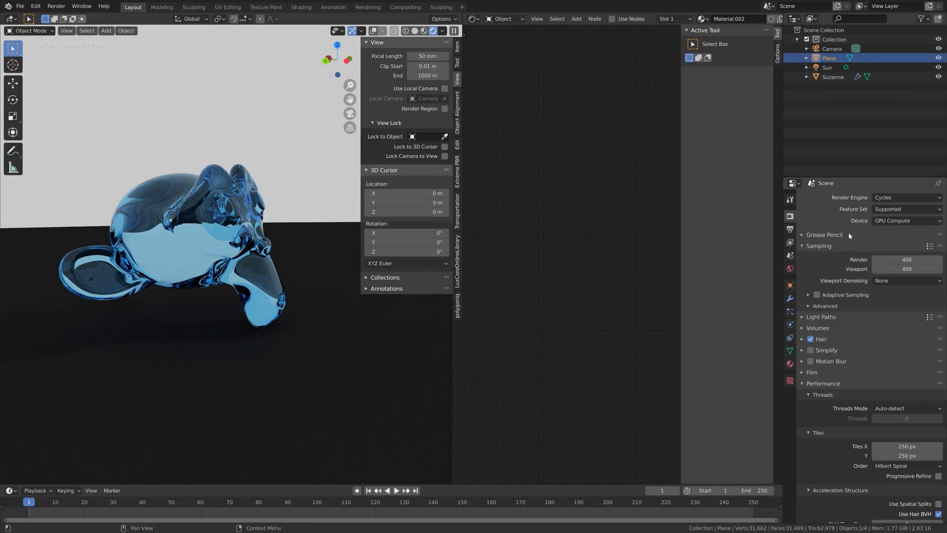
Set the glass monkey scene's render engine to LuxCore and review the denoiser settings
left_click(905, 196)
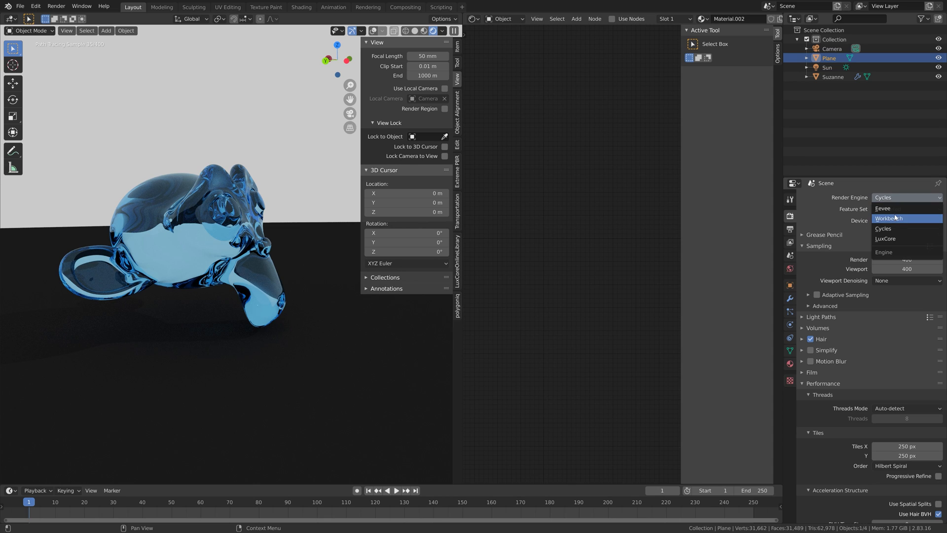
mouse_move(886, 238)
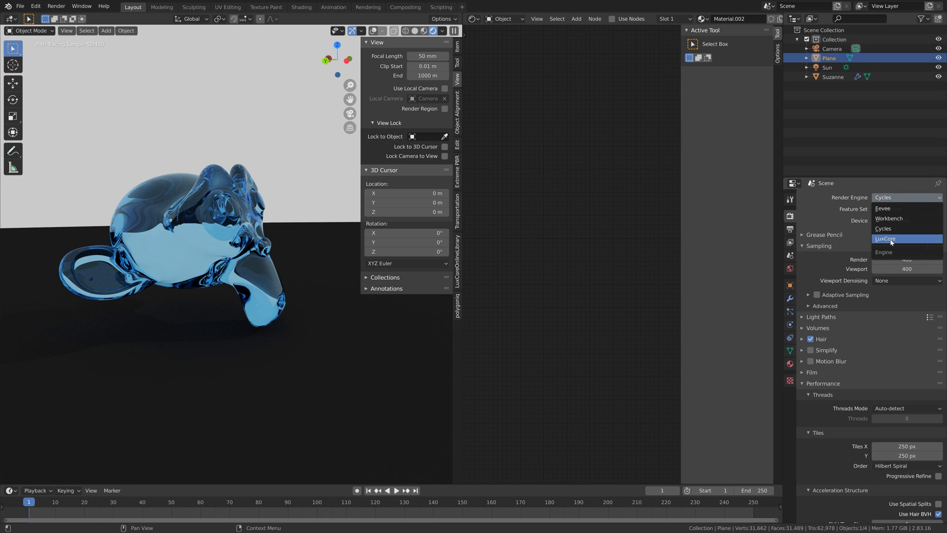
left_click(886, 239)
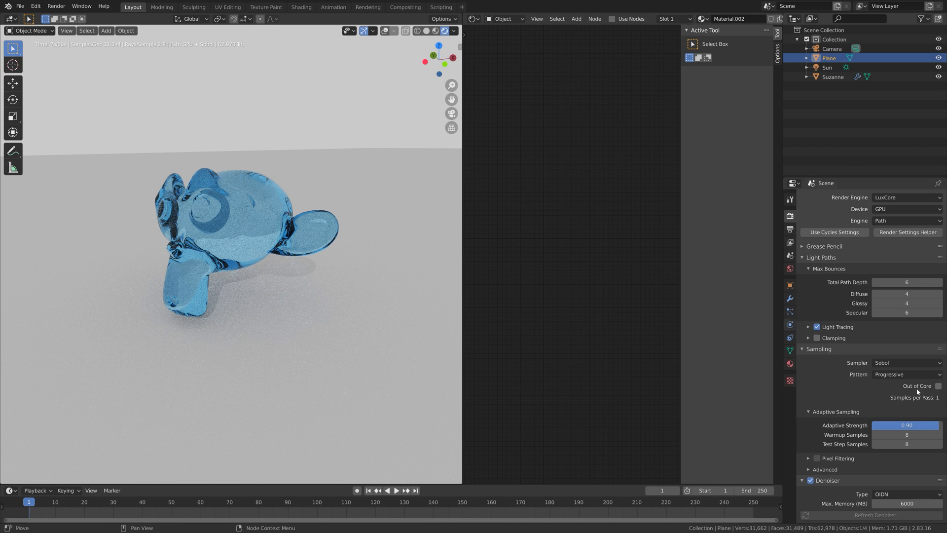
scroll("down", 3)
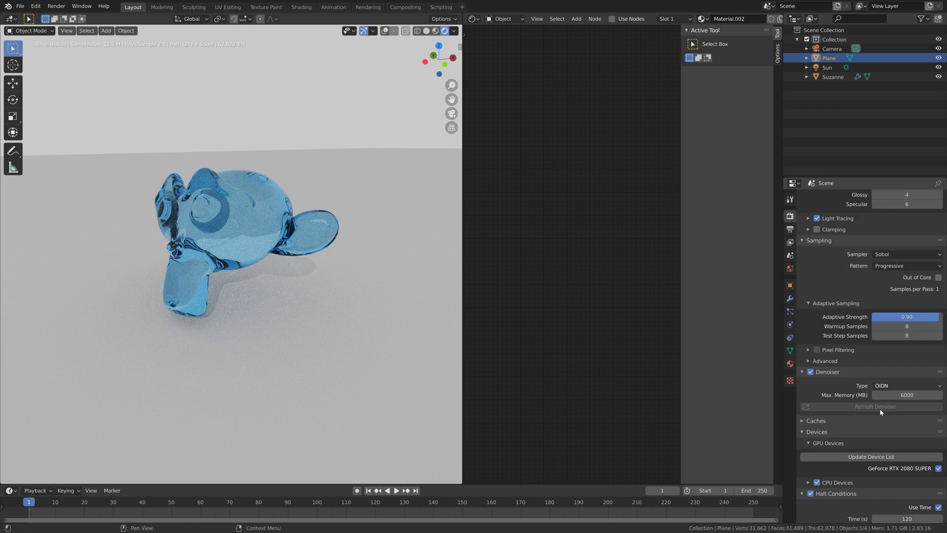